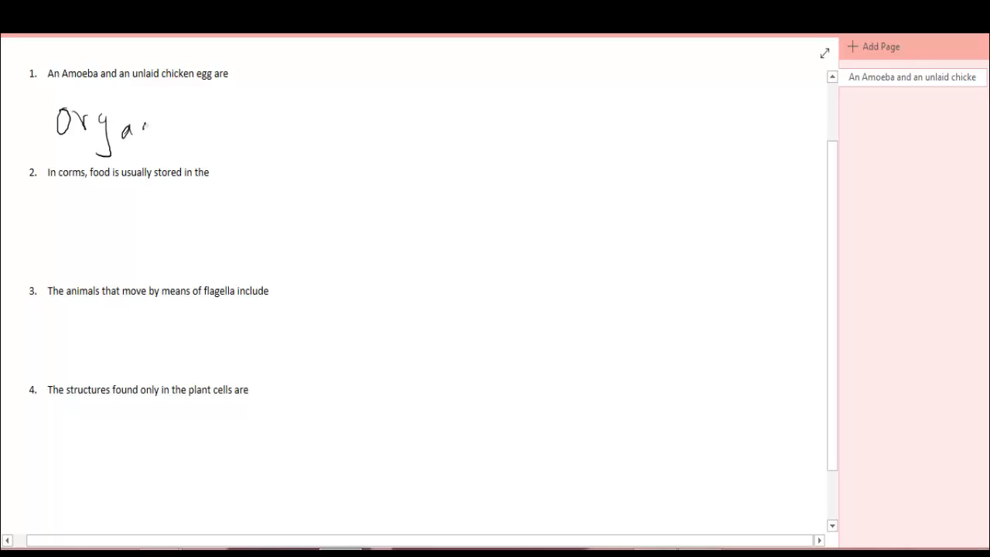
# - Handwrite "Organism" in pen strokes below question 1 and underline it
pyautogui.moveTo(147, 124); pyautogui.dragTo(240, 124)
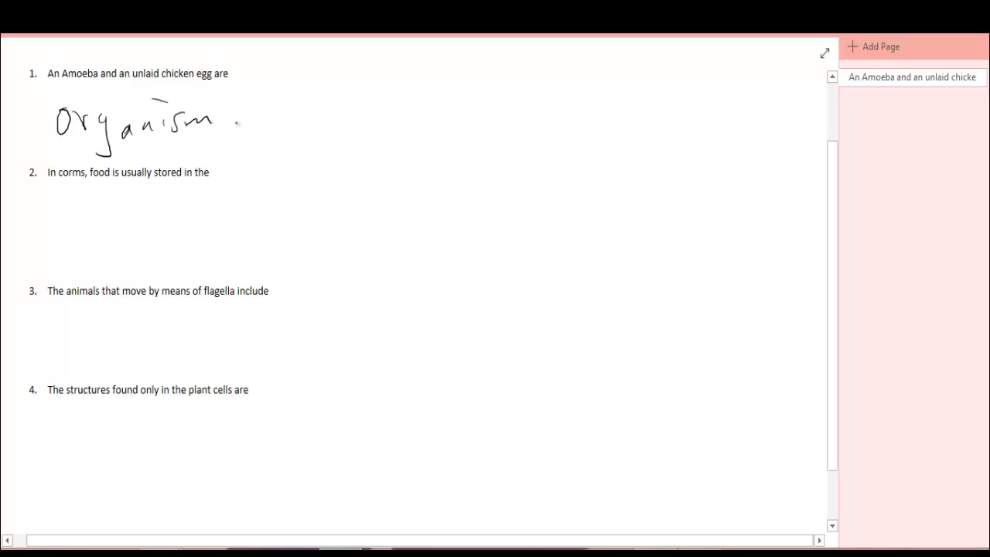
pyautogui.moveTo(204, 137); pyautogui.dragTo(241, 121)
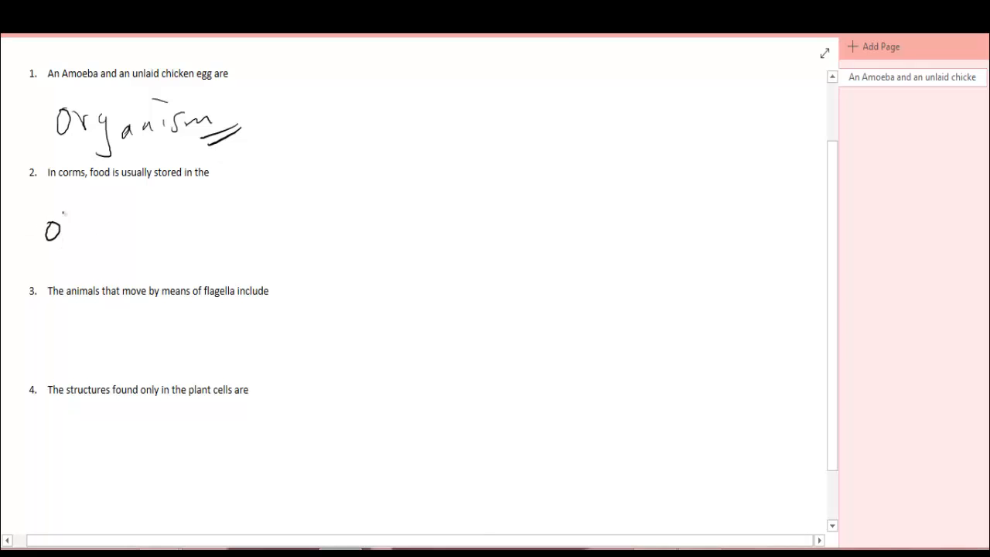
# - Handwrite "underground stems" below question 2, then begin a first mark under question 3
pyautogui.moveTo(77, 228); pyautogui.dragTo(162, 228)
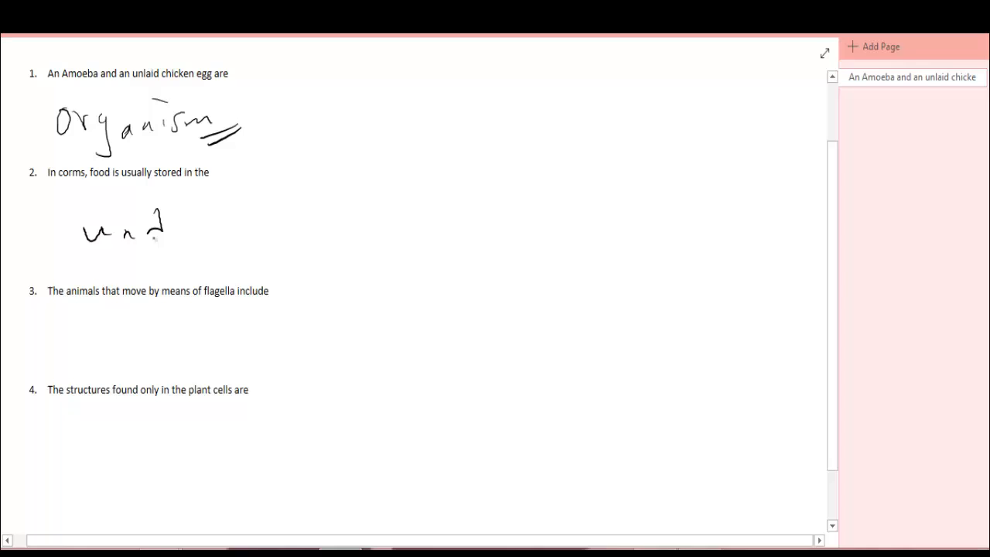
pyautogui.moveTo(162, 232); pyautogui.dragTo(275, 235)
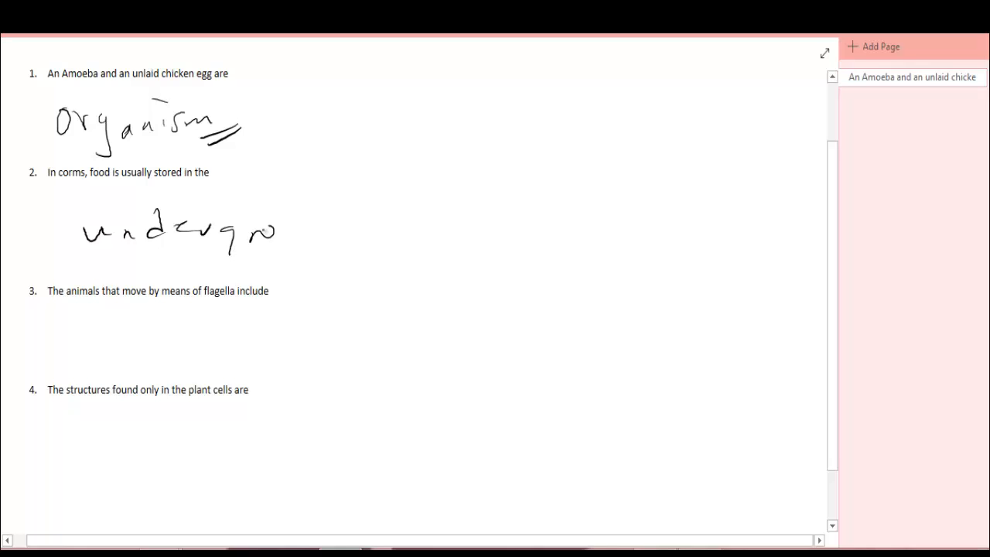
pyautogui.moveTo(271, 224); pyautogui.dragTo(340, 232)
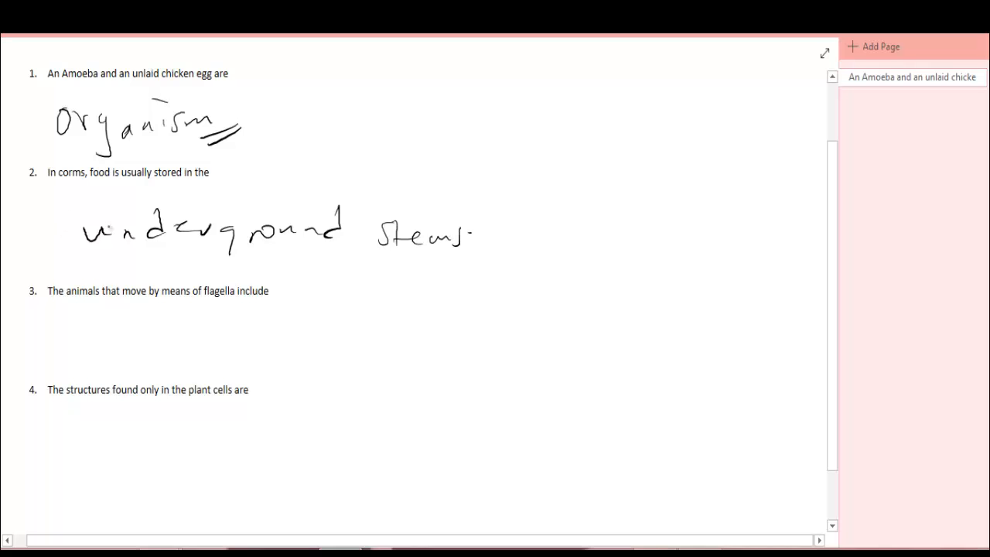
pyautogui.moveTo(111, 297); pyautogui.dragTo(102, 320)
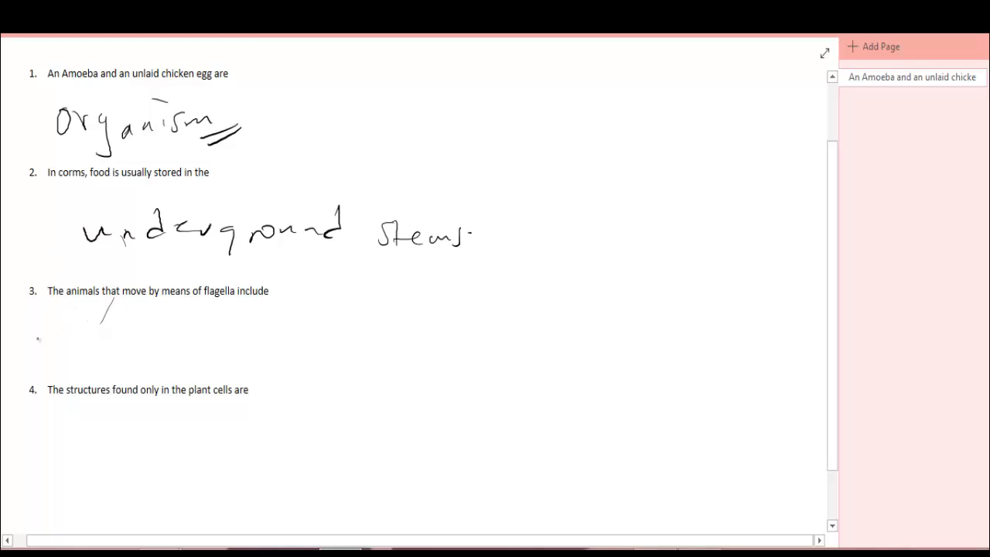
# - Handwrite "Chlamydomonas, Euglena" in pen below question 3
pyautogui.moveTo(34, 325); pyautogui.dragTo(85, 317)
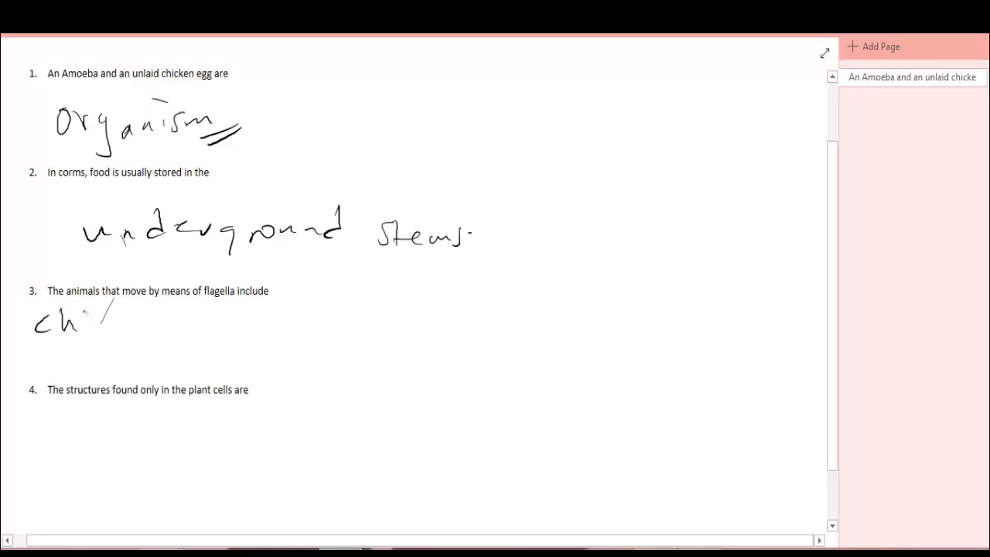
pyautogui.moveTo(93, 317); pyautogui.dragTo(136, 320)
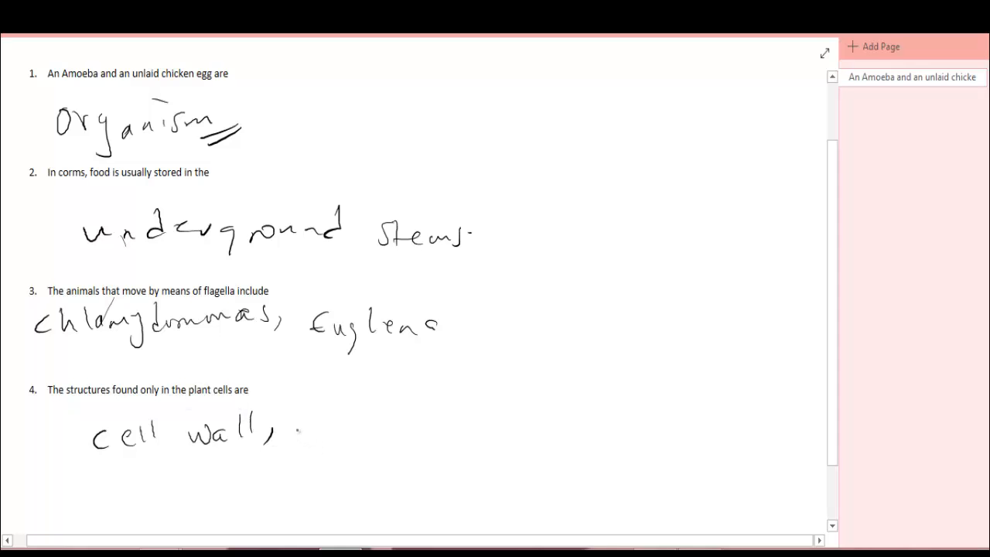
# - Handwrite "chloroplast" after "cell wall," below question 4
pyautogui.moveTo(297, 433); pyautogui.dragTo(355, 417)
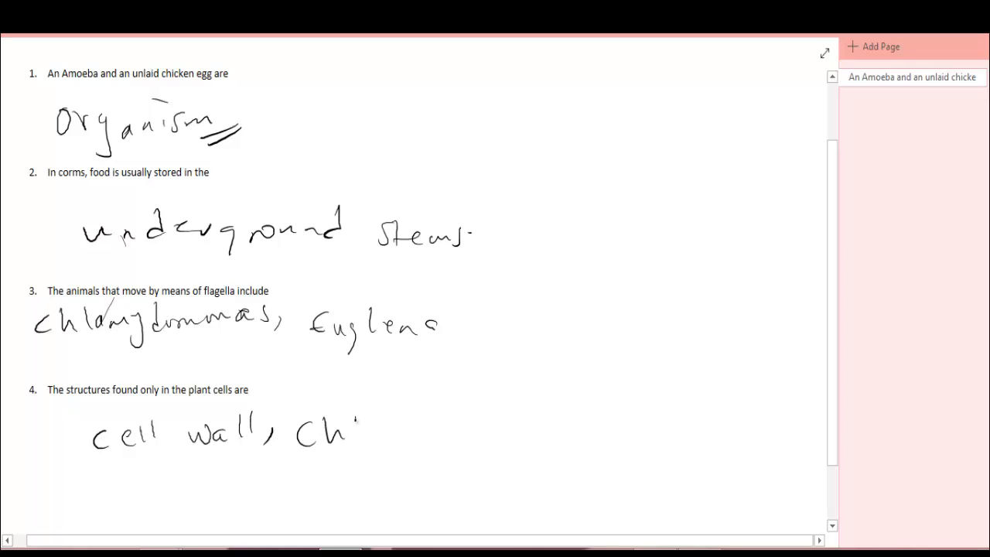
pyautogui.moveTo(379, 425); pyautogui.dragTo(495, 421)
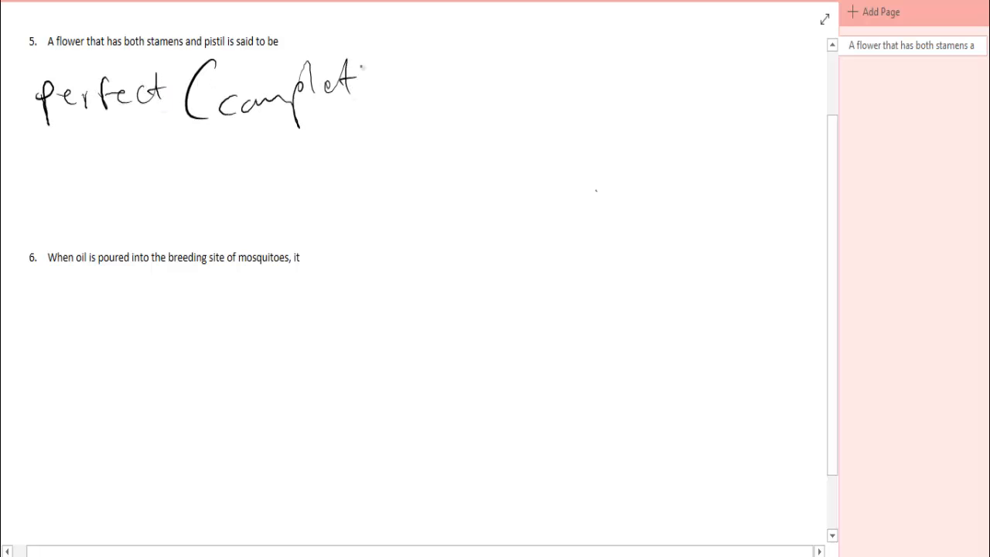
# - Finish writing "perfect (complete) flower" as the answer to question 5
pyautogui.moveTo(356, 77); pyautogui.dragTo(421, 101)
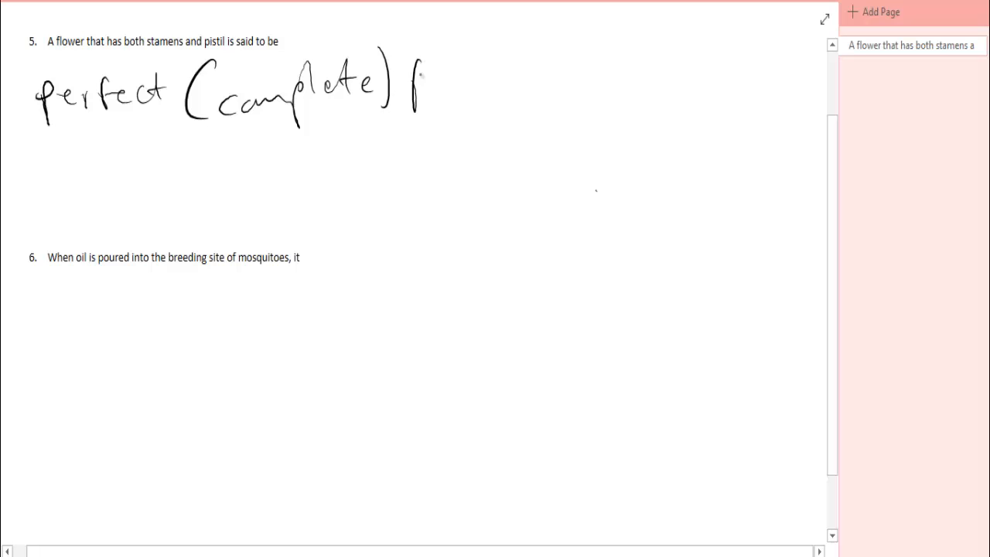
pyautogui.moveTo(417, 85); pyautogui.dragTo(523, 89)
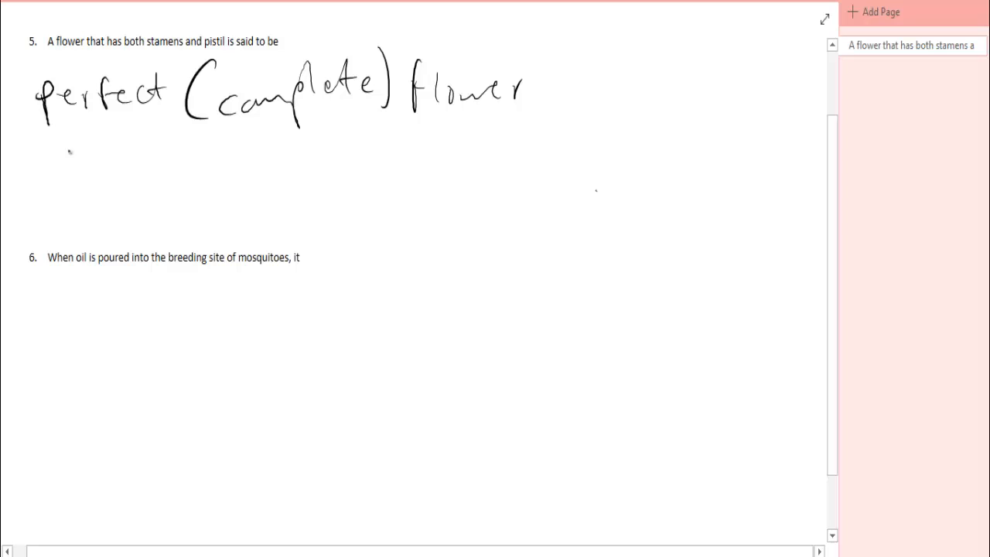
# - Handwrite "stamen (Androecium" on the line below the flower answer
pyautogui.moveTo(59, 162); pyautogui.dragTo(167, 167)
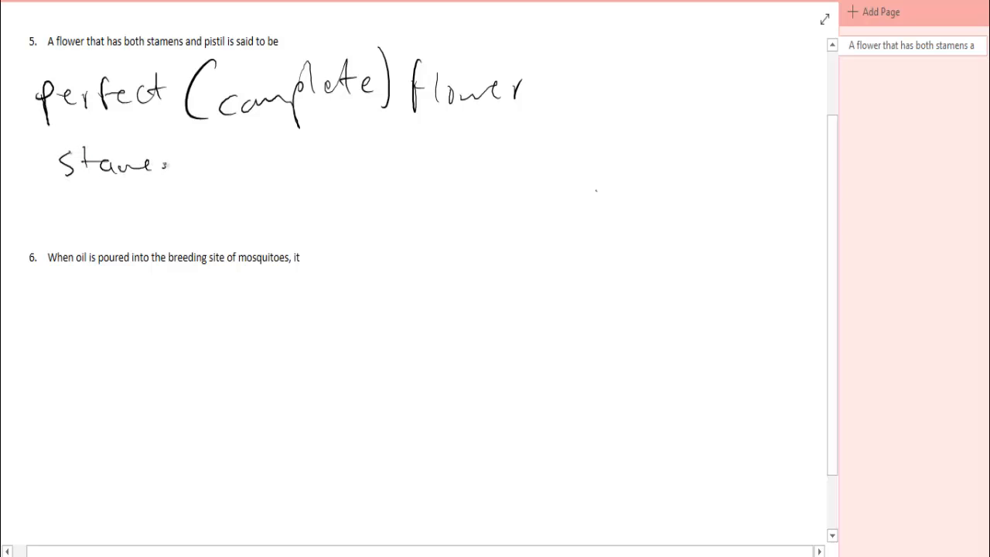
pyautogui.moveTo(162, 167); pyautogui.dragTo(224, 170)
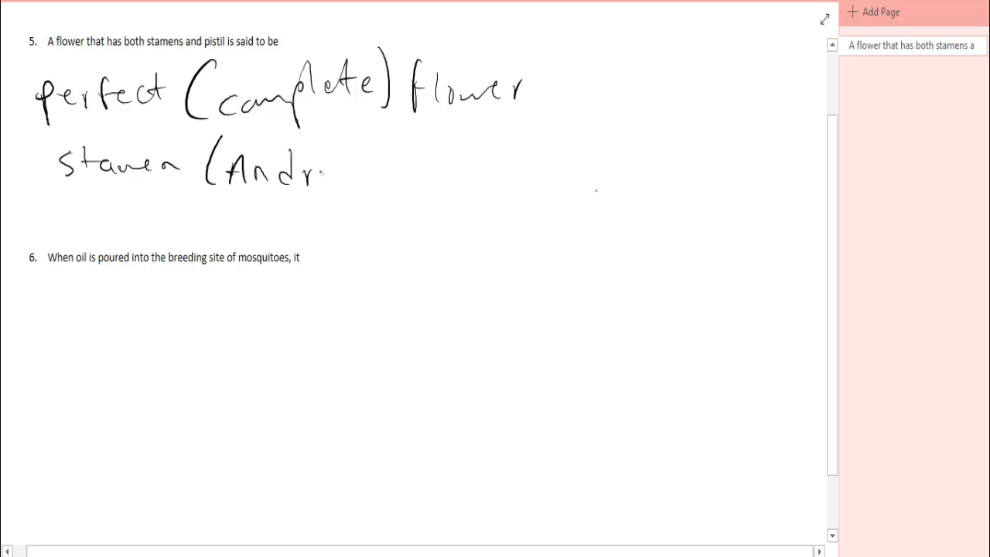
pyautogui.moveTo(325, 173); pyautogui.dragTo(386, 178)
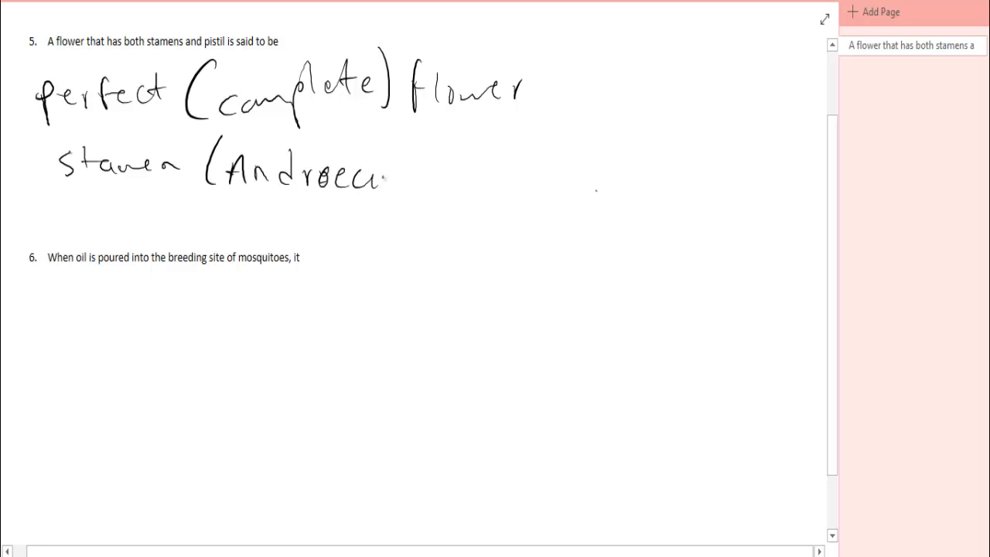